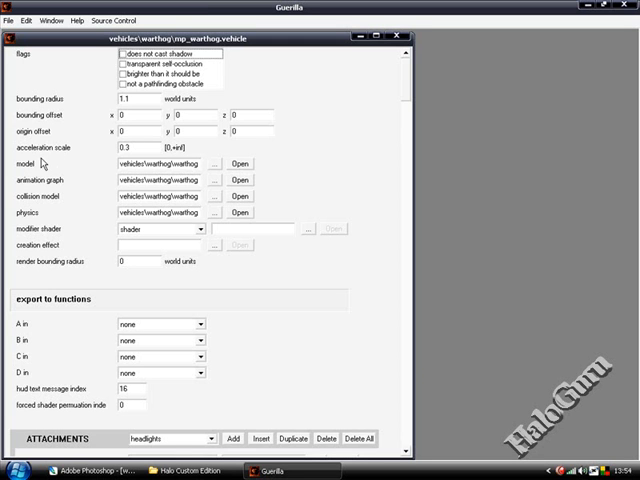
Scroll the warthog gbxmodel tag down to its SHADERS block
{"action": "scroll", "scroll_direction": "down", "scroll_amount": 3}
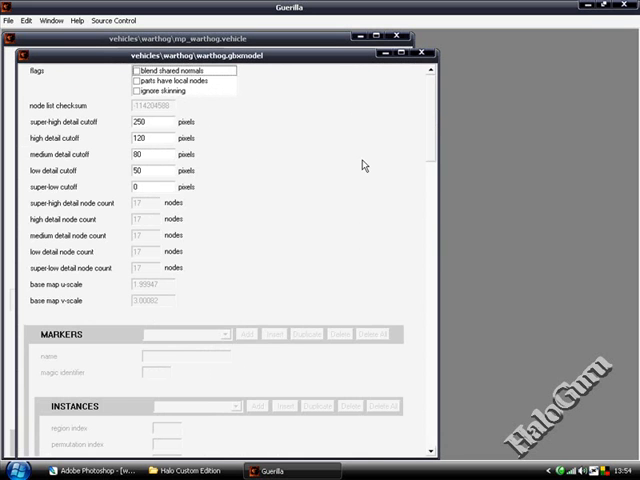
{"action": "scroll", "scroll_direction": "down", "scroll_amount": 3}
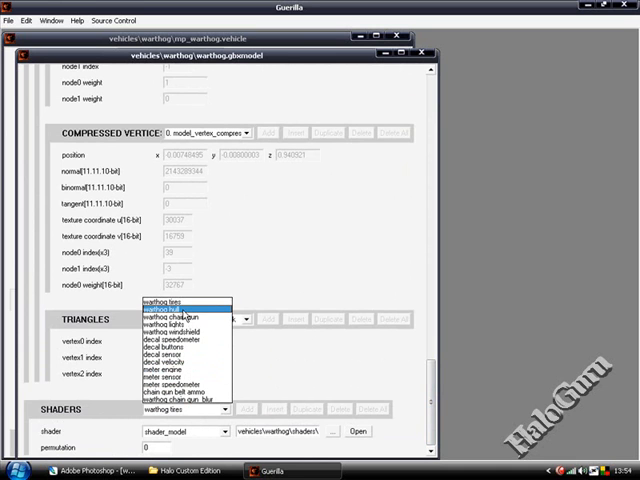
Pick the warthog hull shader_model from the shader list and bring up its base map field
{"action": "left_click", "coordinate": [184, 316]}
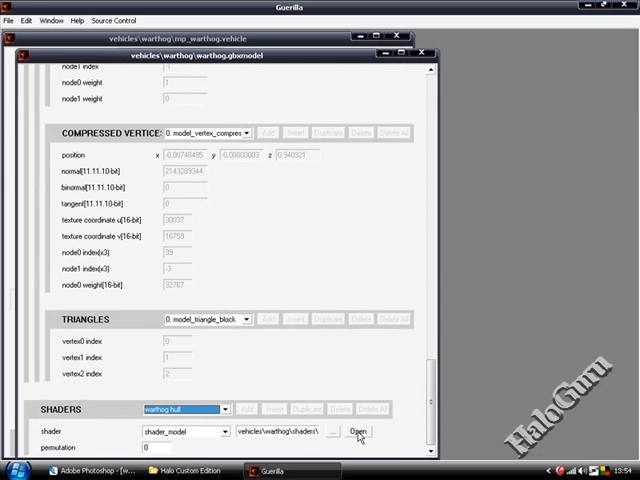
{"action": "left_click", "coordinate": [358, 432]}
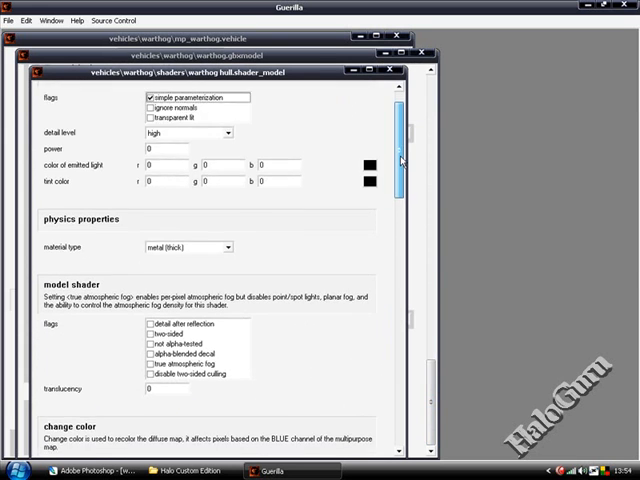
{"action": "scroll", "scroll_direction": "down", "scroll_amount": 3}
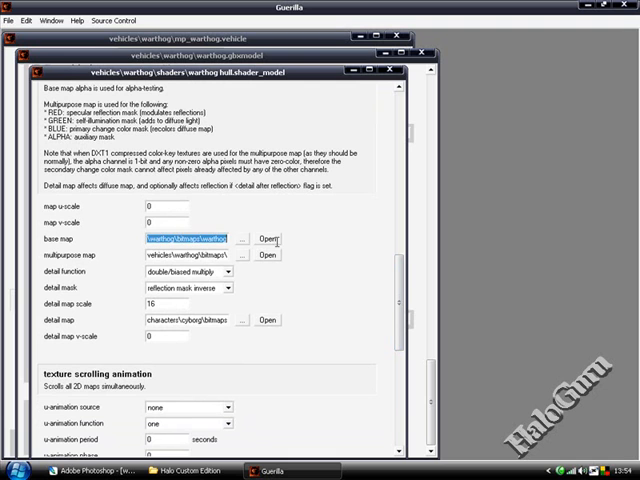
{"action": "mouse_move", "coordinate": [228, 246]}
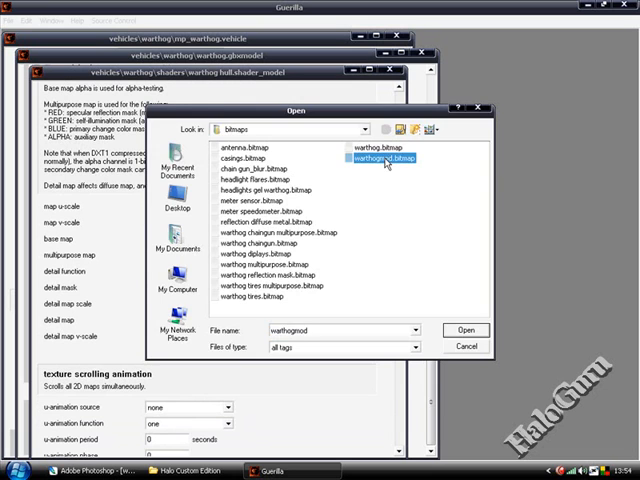
Assign warthogmod.bitmap as the hull shader's base map and save the shader on closing
{"action": "left_click", "coordinate": [464, 330]}
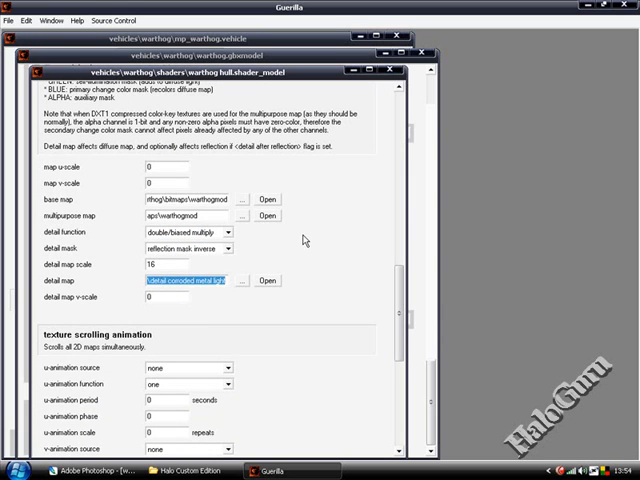
{"action": "left_click", "coordinate": [392, 70]}
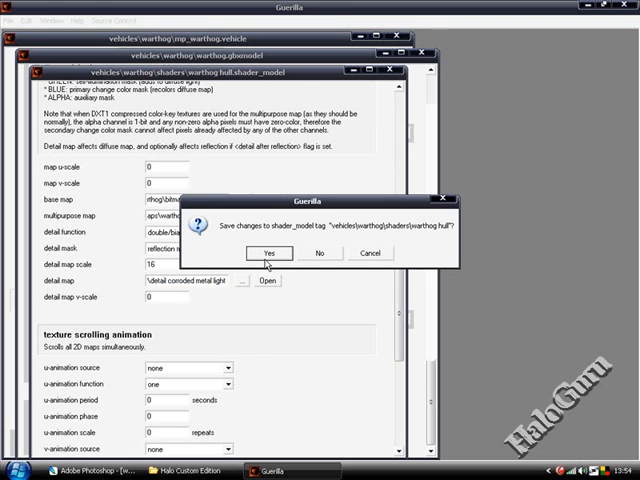
{"action": "left_click", "coordinate": [268, 252]}
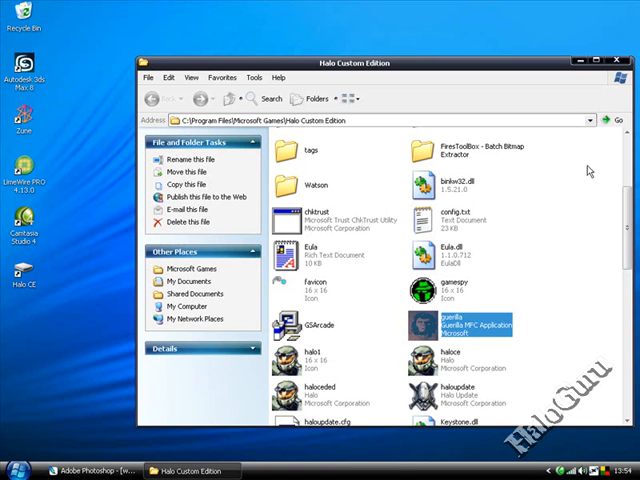
Close the Halo Custom Edition folder and bring the modded warthog texture up in Photoshop
{"action": "left_click", "coordinate": [628, 62]}
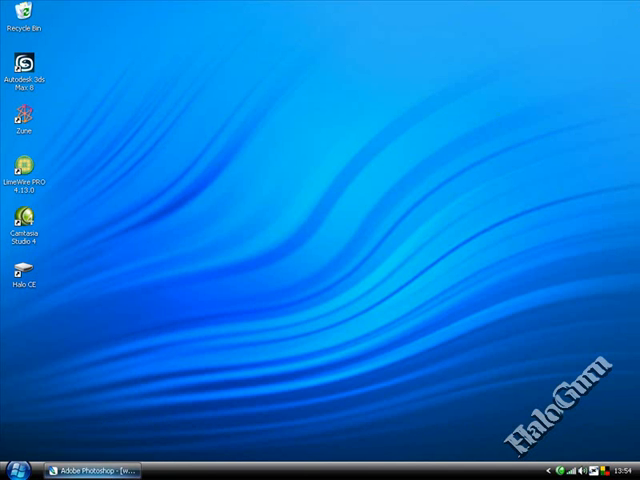
{"action": "left_click", "coordinate": [90, 472]}
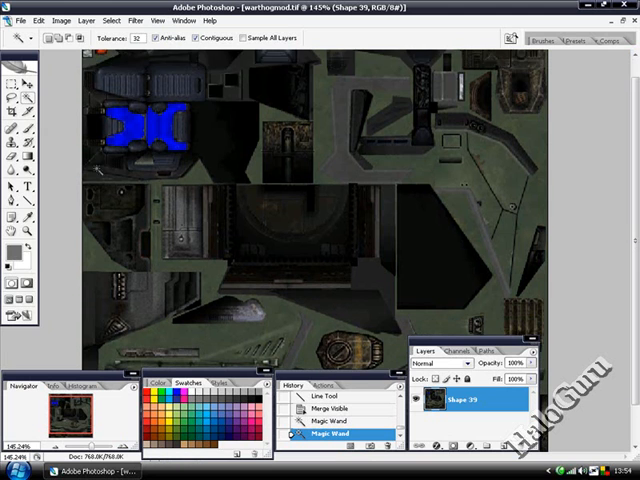